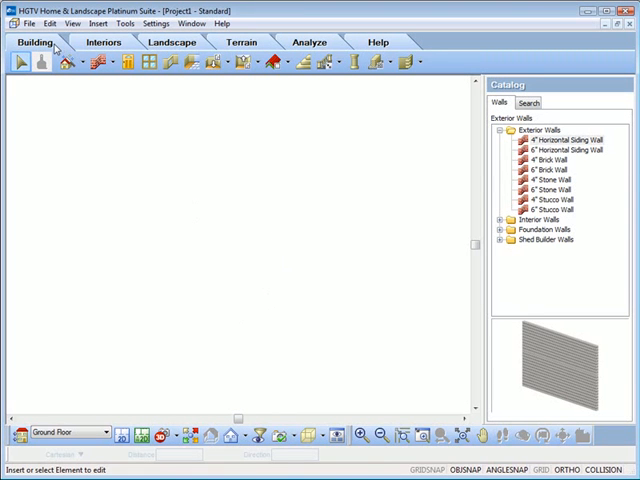
Browse the landscaping, analysis and help tool tabs.
left_click(171, 42)
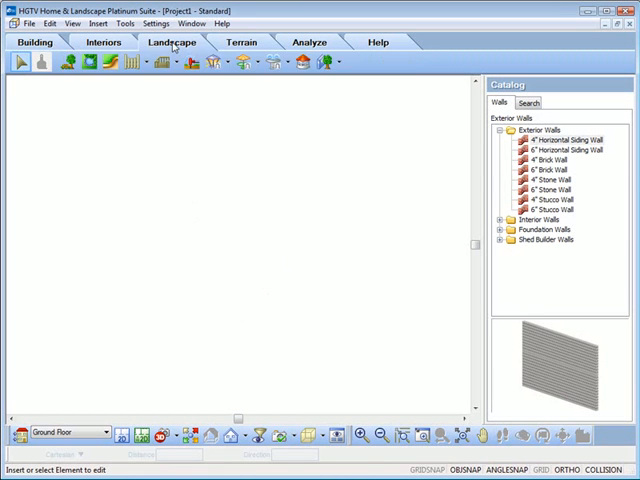
left_click(308, 42)
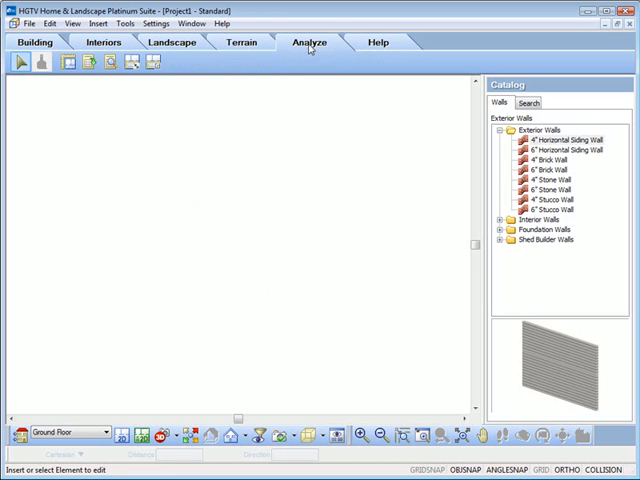
left_click(34, 42)
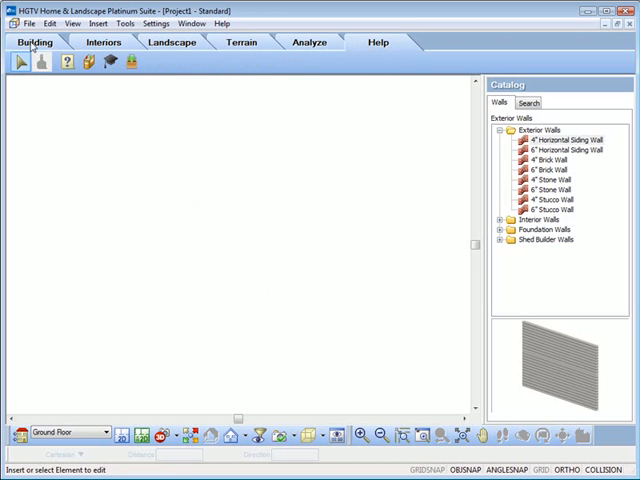
Return to the Building tools, open the Walls tutorial, then dismiss it.
left_click(93, 62)
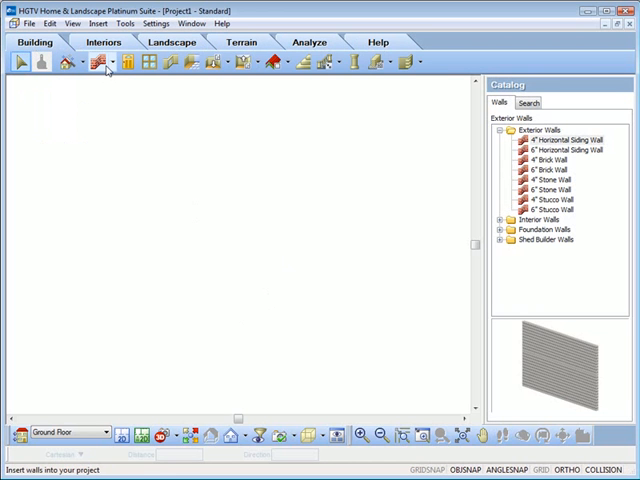
left_click(101, 62)
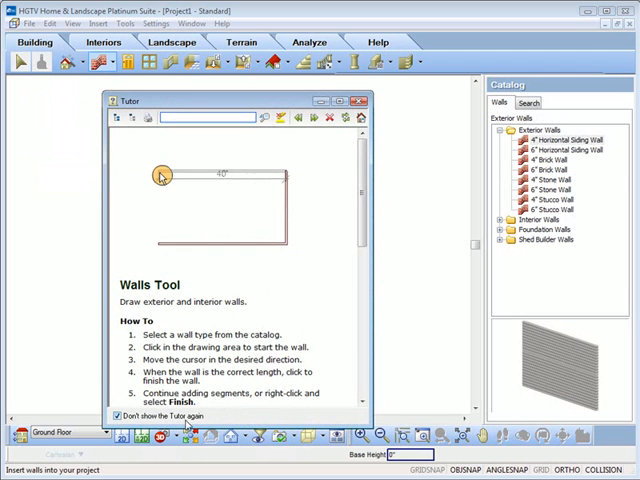
left_click(360, 100)
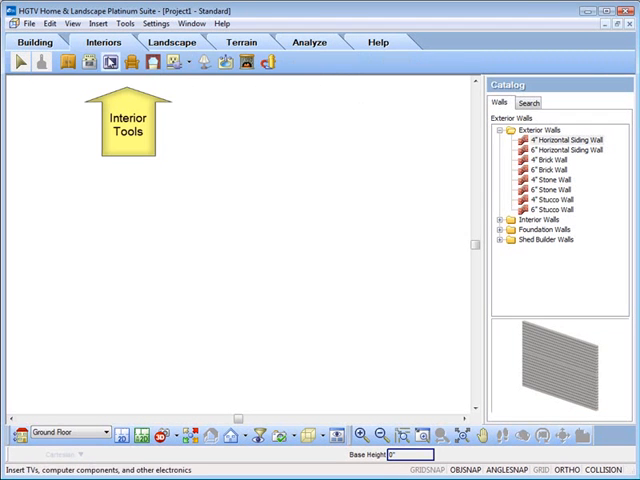
mouse_move(113, 62)
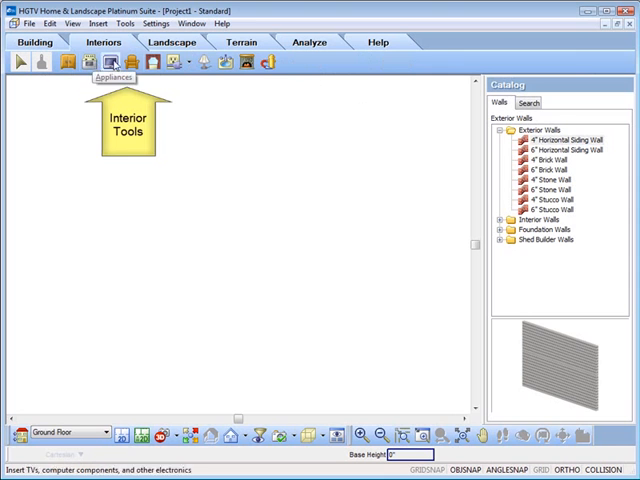
Cycle through Terrain, Analyze and Help back to Building, then expand Interior Walls in the Catalog.
left_click(171, 42)
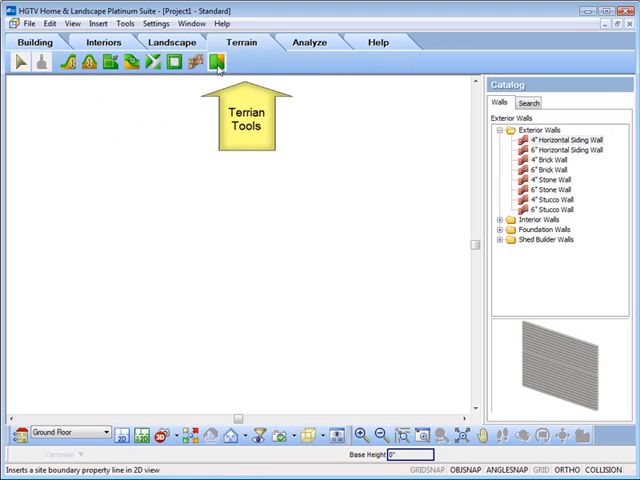
left_click(310, 42)
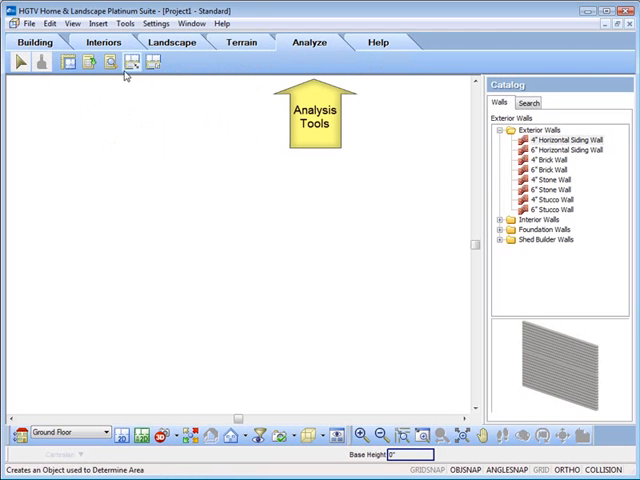
left_click(377, 41)
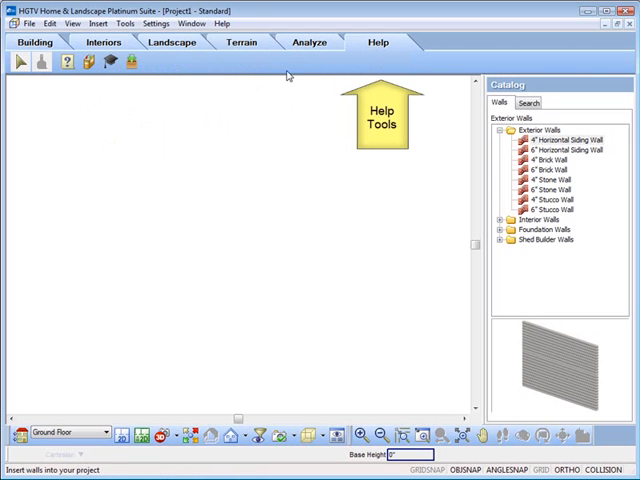
left_click(35, 41)
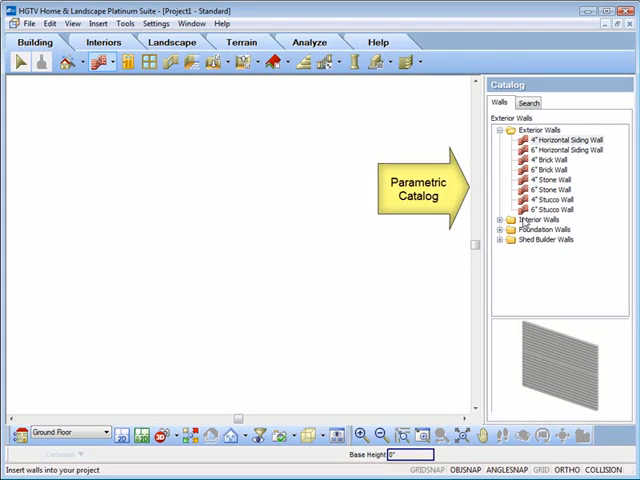
left_click(508, 219)
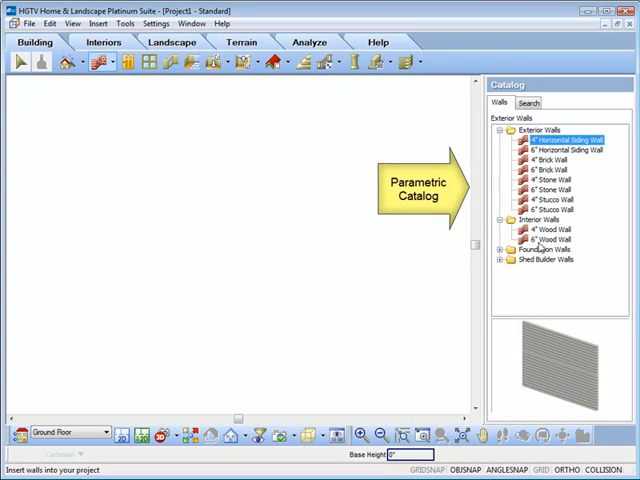